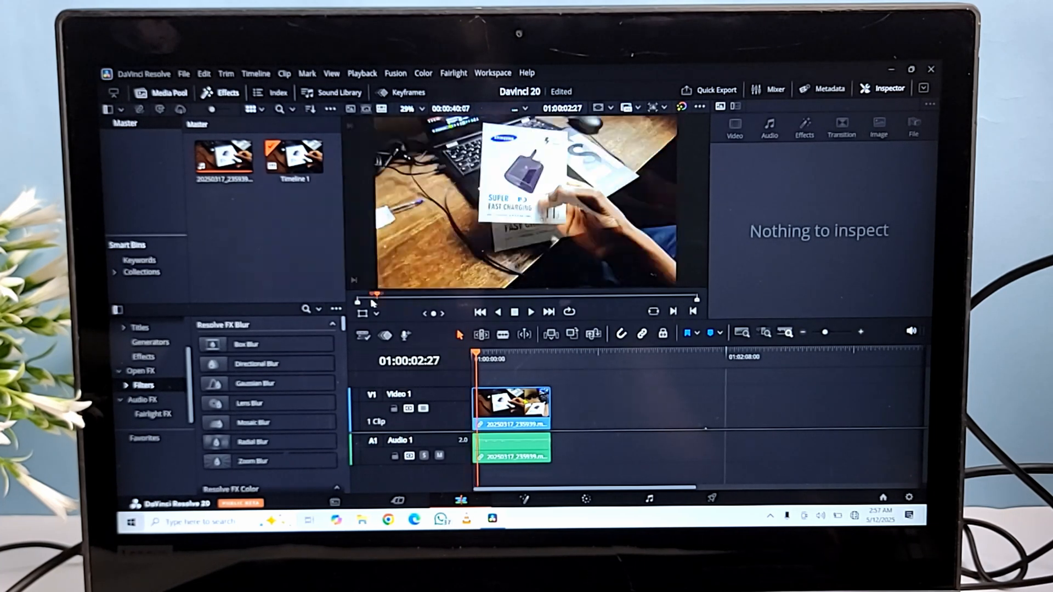
- Select the V1 video clip to show its transform, cropping and composite properties
{"action": "left_click", "coordinate": [510, 409]}
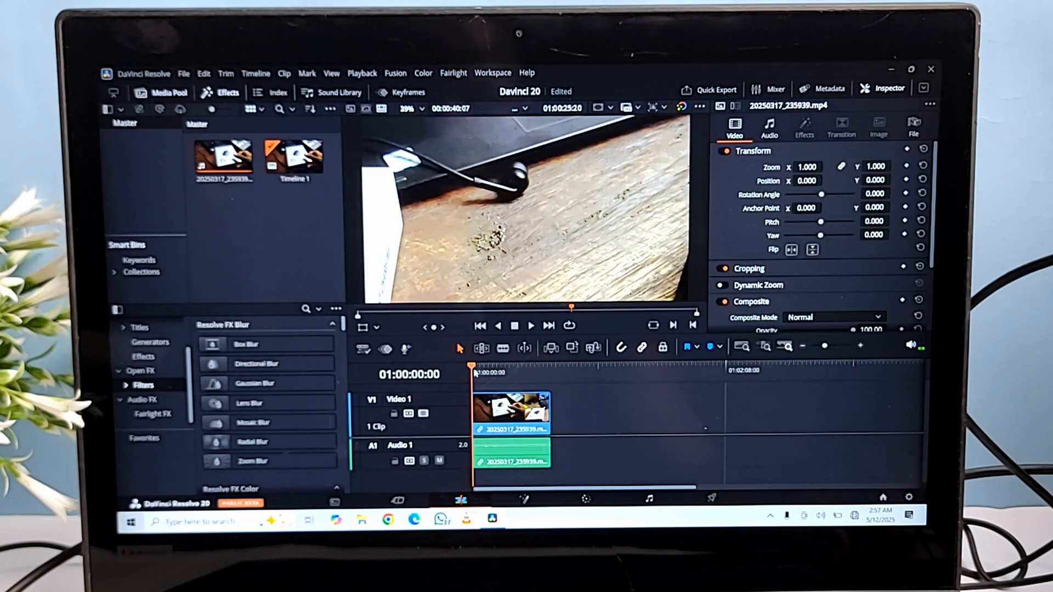
{"action": "left_click", "coordinate": [713, 497]}
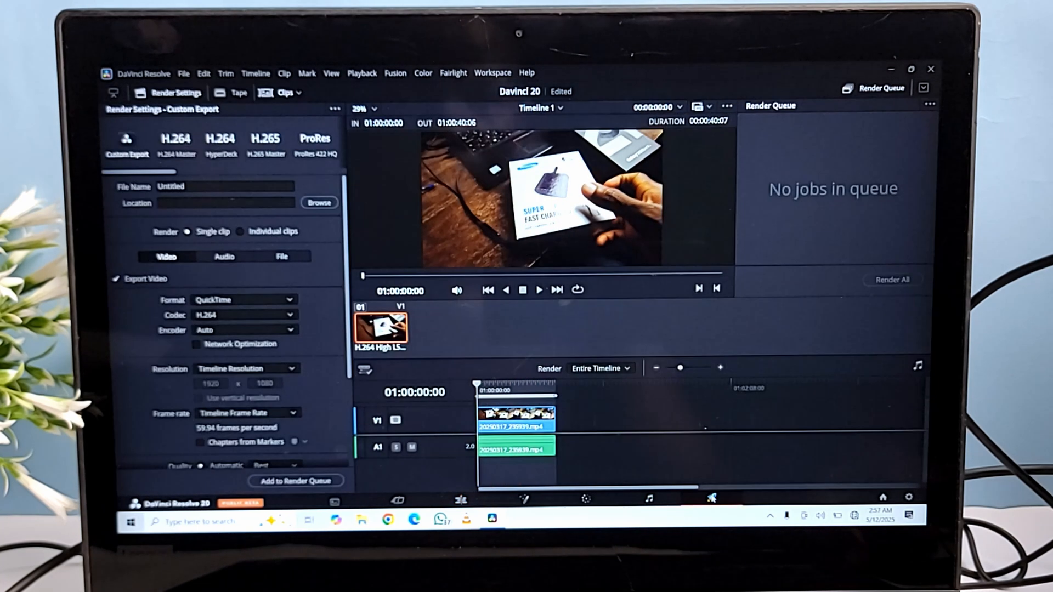
{"action": "left_click", "coordinate": [144, 73]}
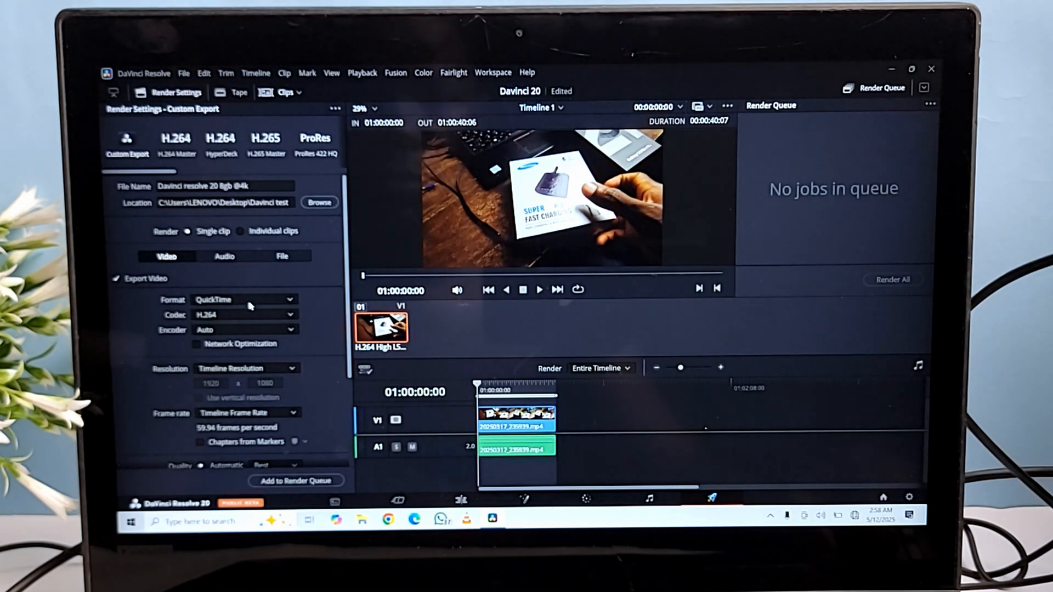
{"action": "left_click", "coordinate": [246, 300]}
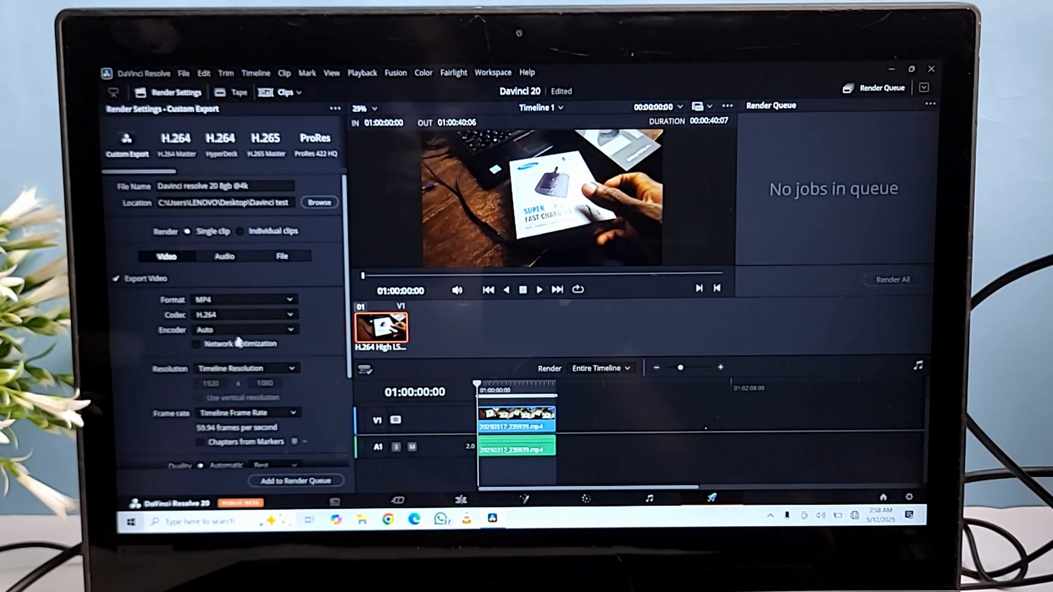
{"action": "left_click", "coordinate": [247, 369]}
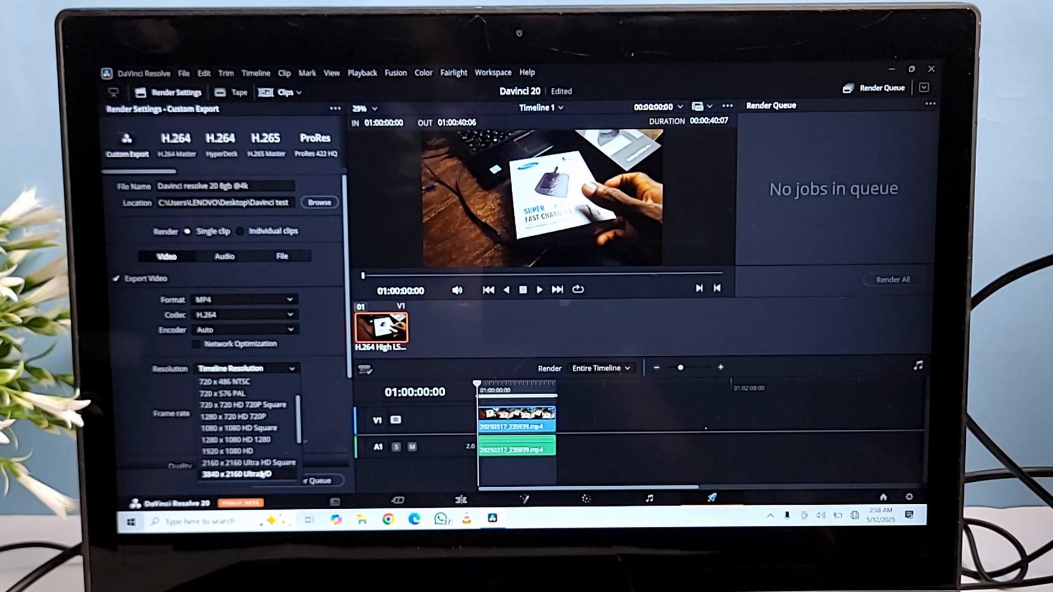
{"action": "left_click", "coordinate": [241, 474]}
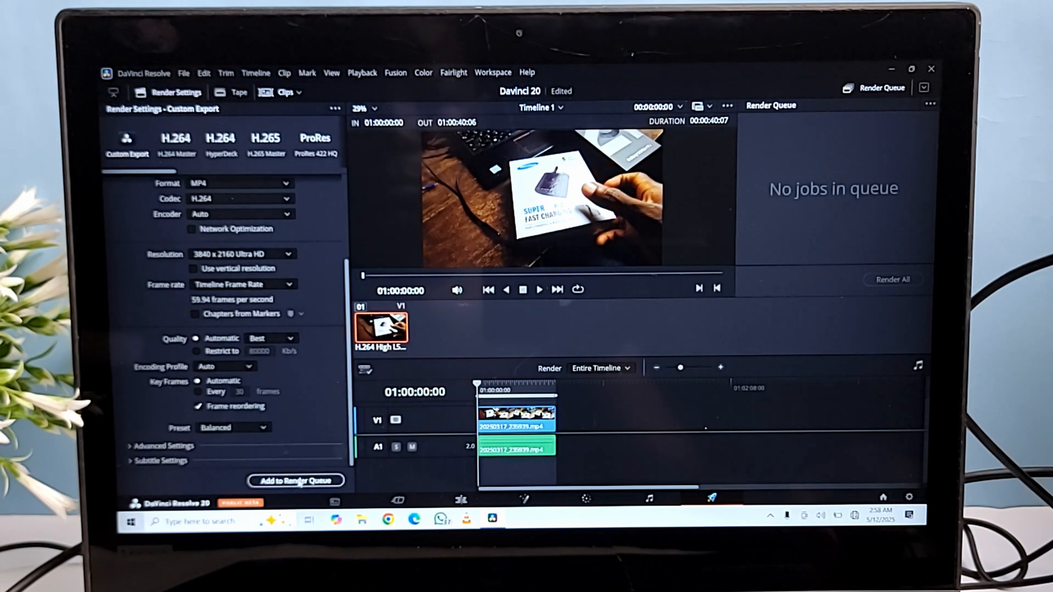
{"action": "left_click", "coordinate": [296, 481]}
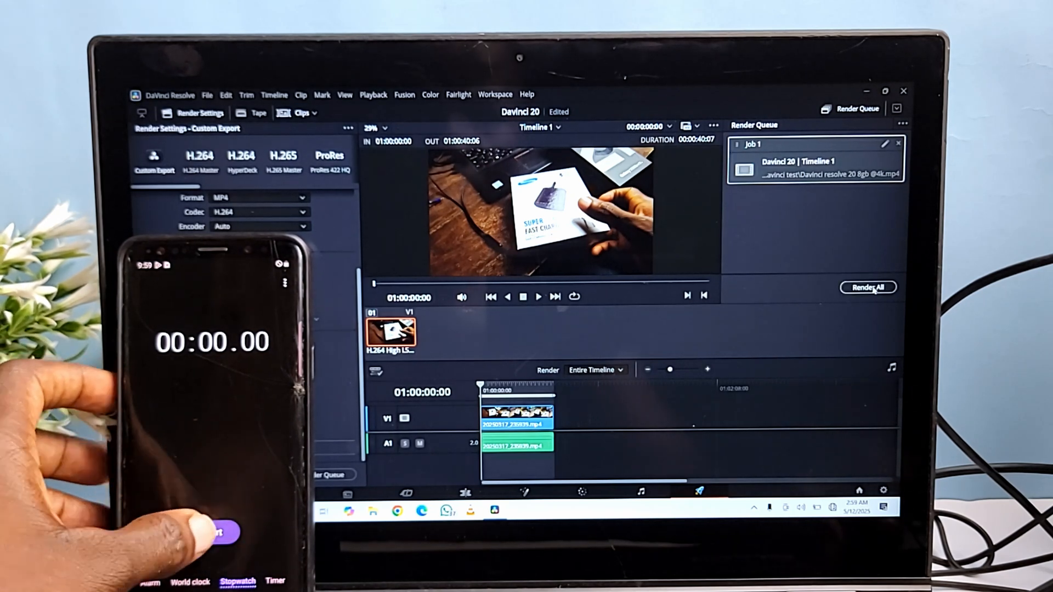
{"action": "left_click", "coordinate": [868, 287]}
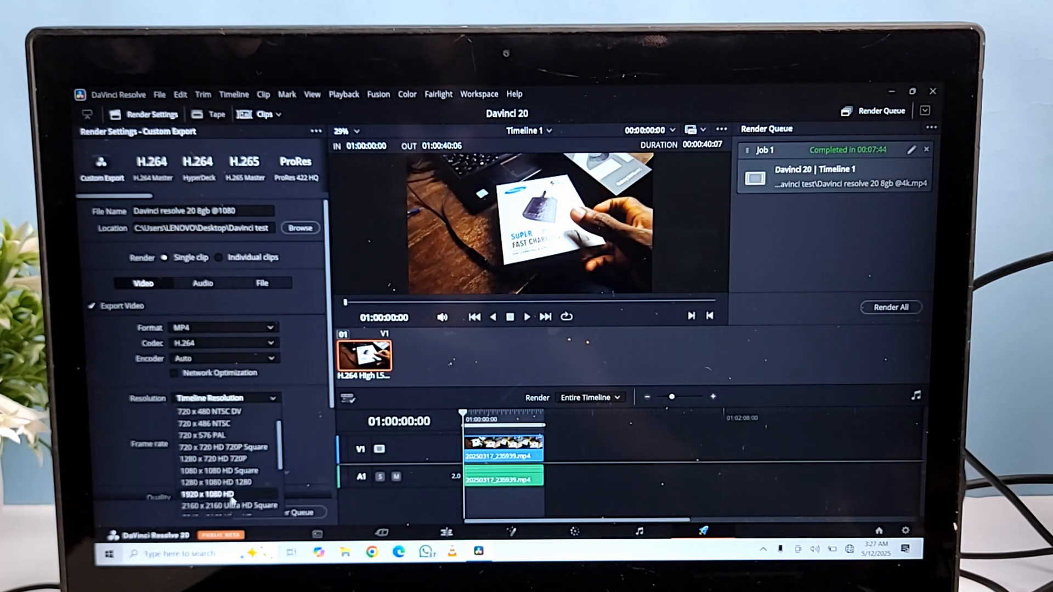
{"action": "left_click", "coordinate": [208, 494]}
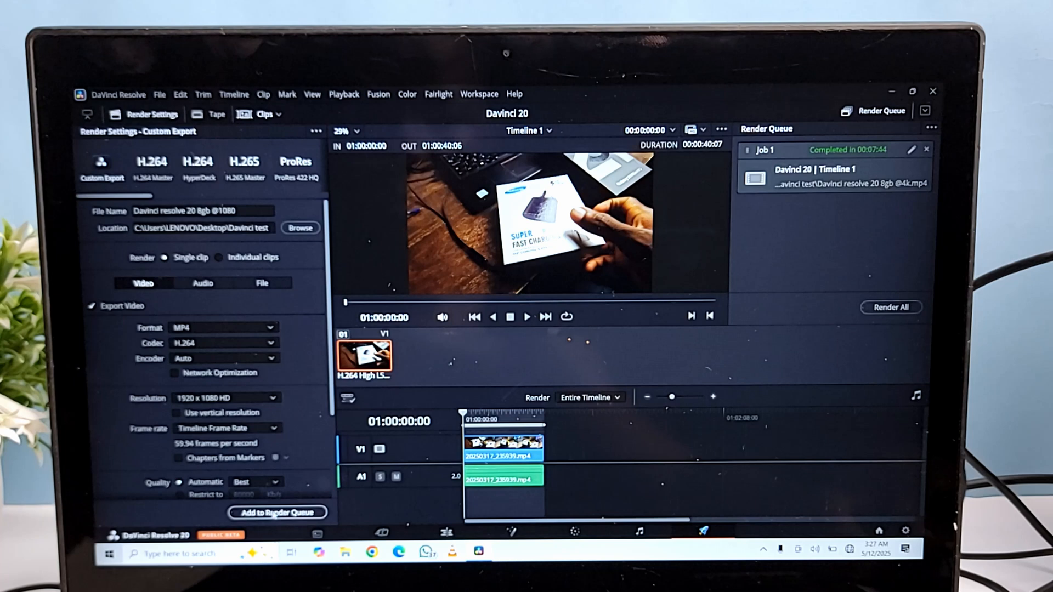
{"action": "left_click", "coordinate": [278, 513]}
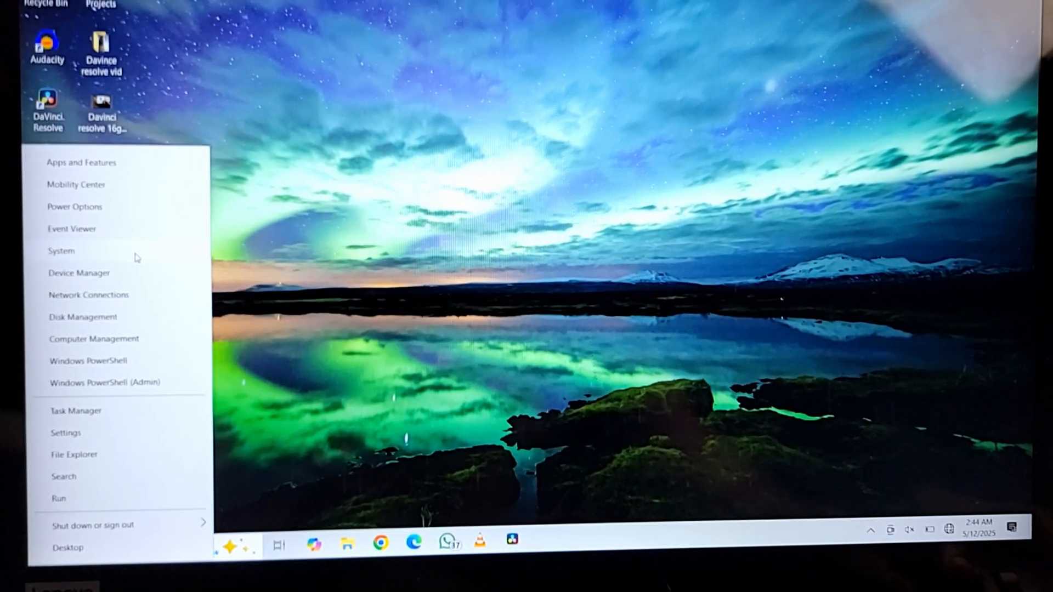
- Open System from the Win+X menu to check the computer's RAM
{"action": "left_click", "coordinate": [61, 251]}
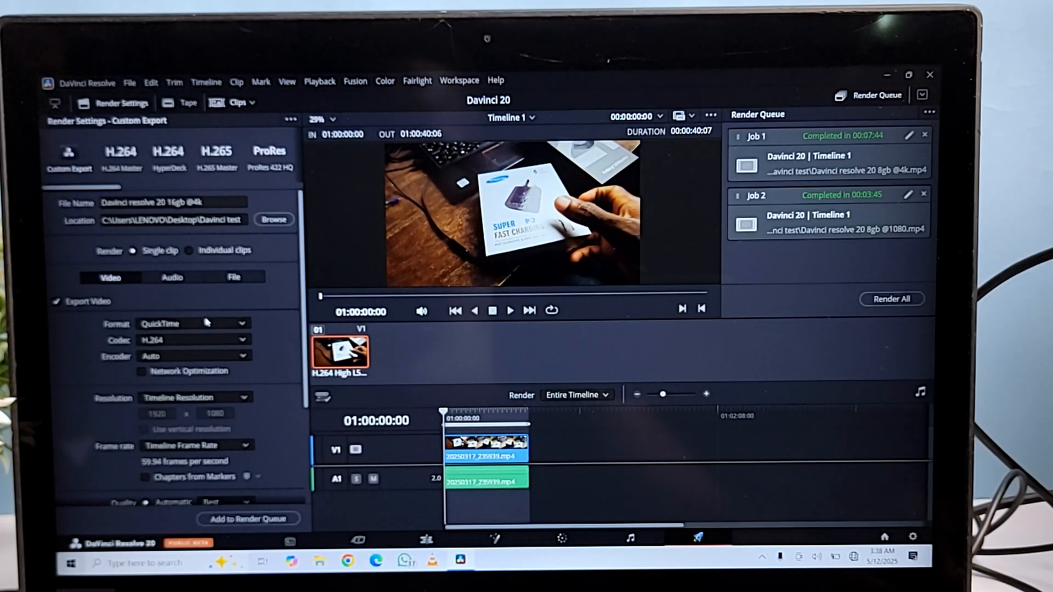
{"action": "left_click", "coordinate": [194, 324]}
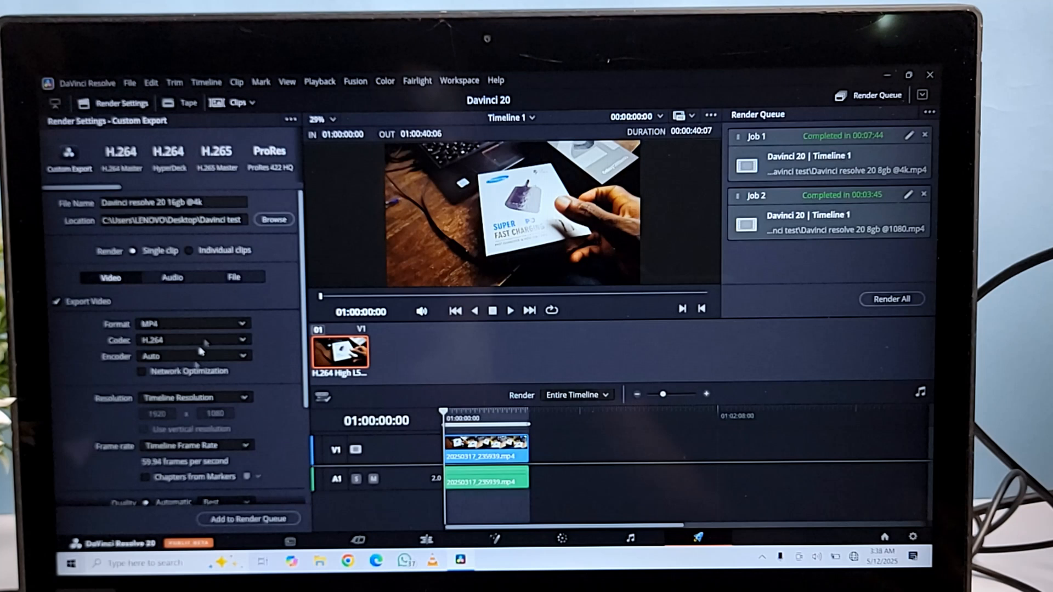
{"action": "left_click", "coordinate": [195, 398]}
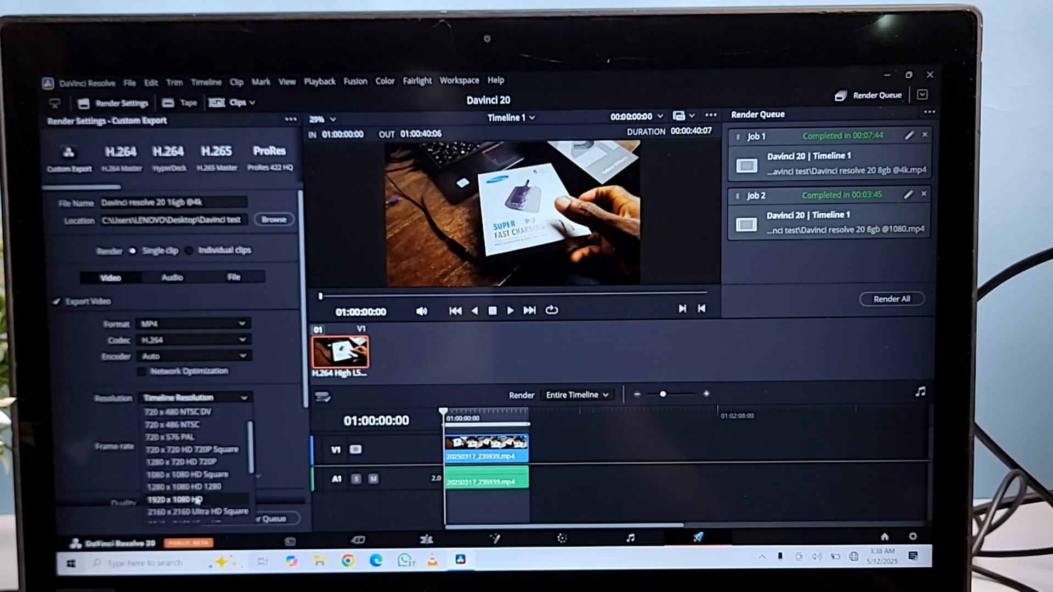
{"action": "left_click", "coordinate": [192, 511]}
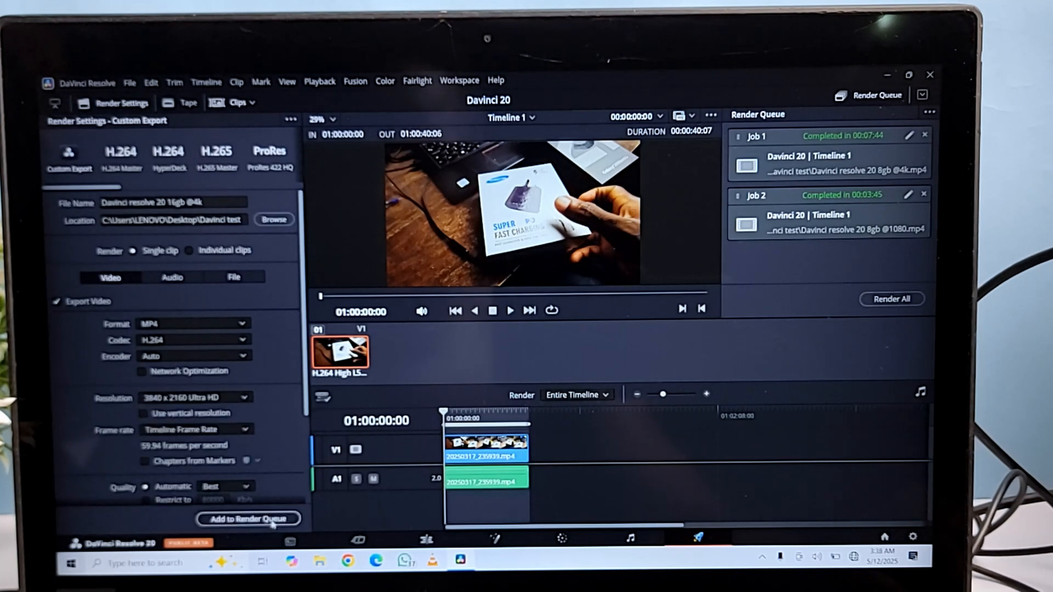
{"action": "left_click", "coordinate": [249, 519]}
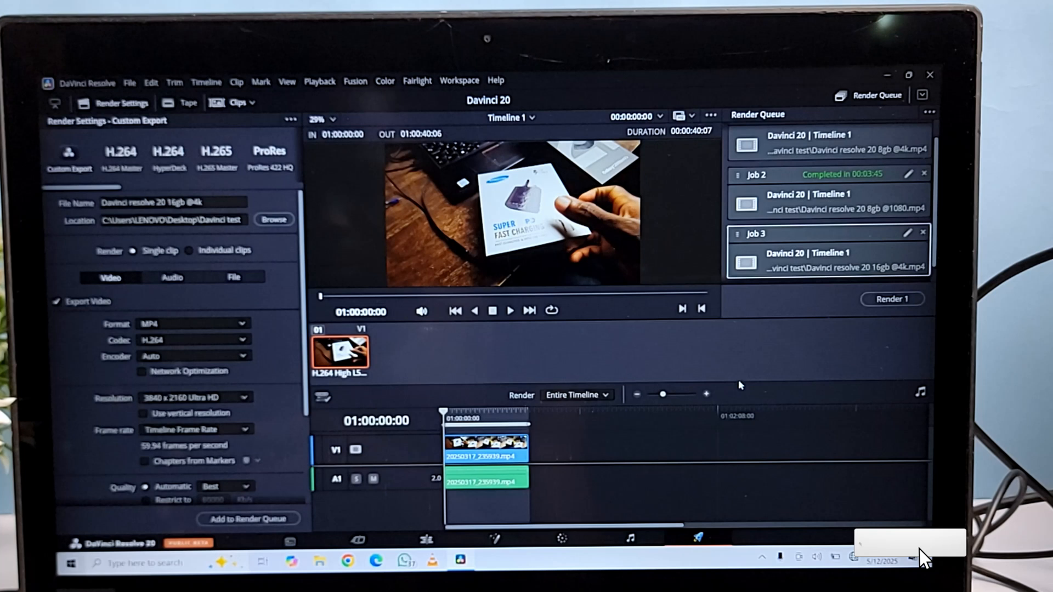
{"action": "left_click", "coordinate": [892, 299]}
{"action": "type", "text": "1080"}
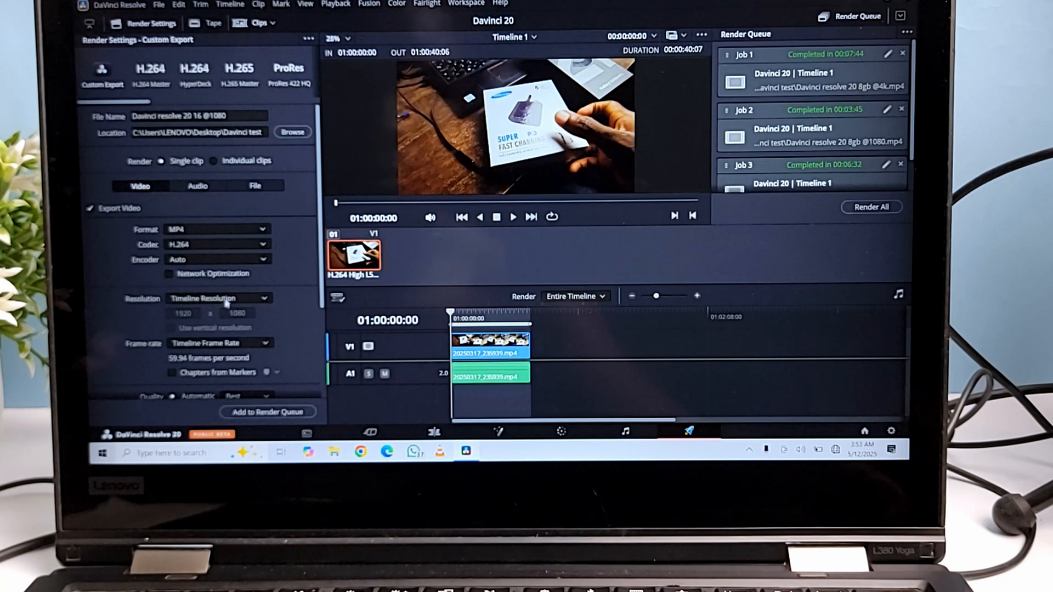
- Choose 1920x1080 HD resolution and queue the 'Davinci resolve 20 16 @ 1080_1' MP4 job
{"action": "left_click", "coordinate": [218, 298]}
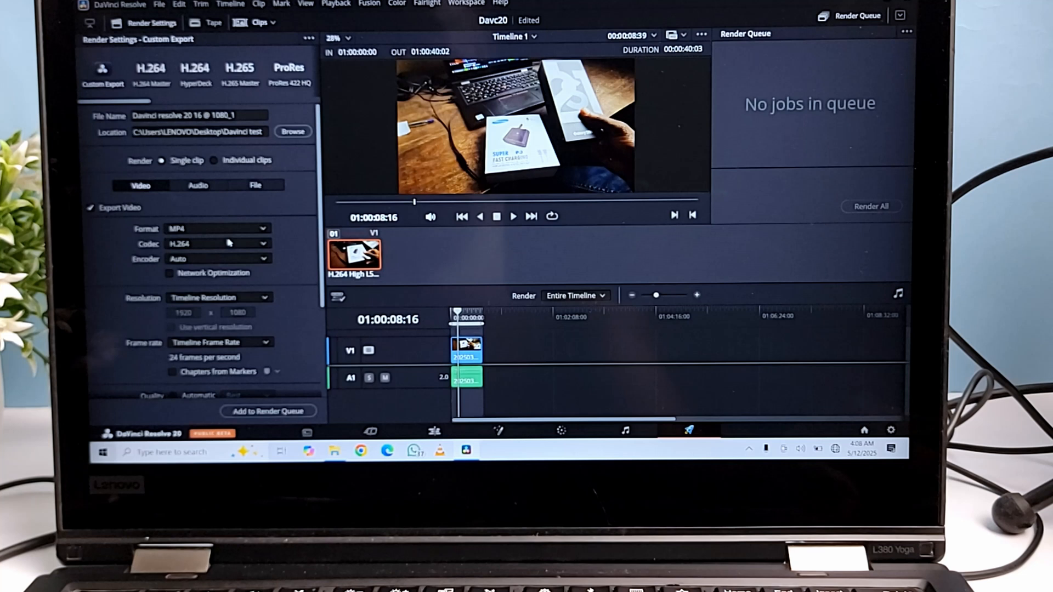
{"action": "left_click", "coordinate": [219, 297]}
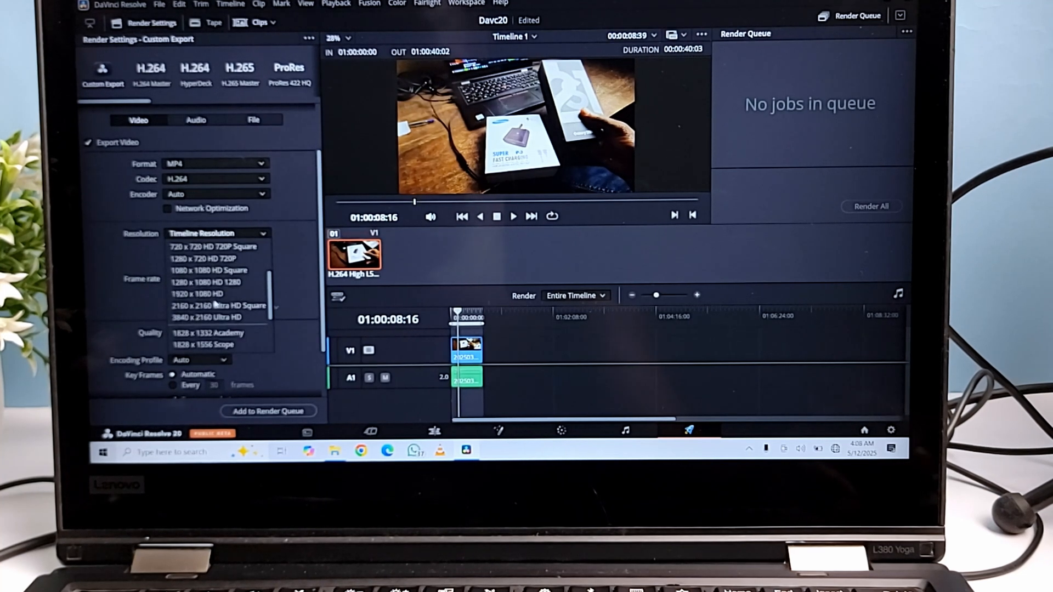
{"action": "left_click", "coordinate": [199, 294]}
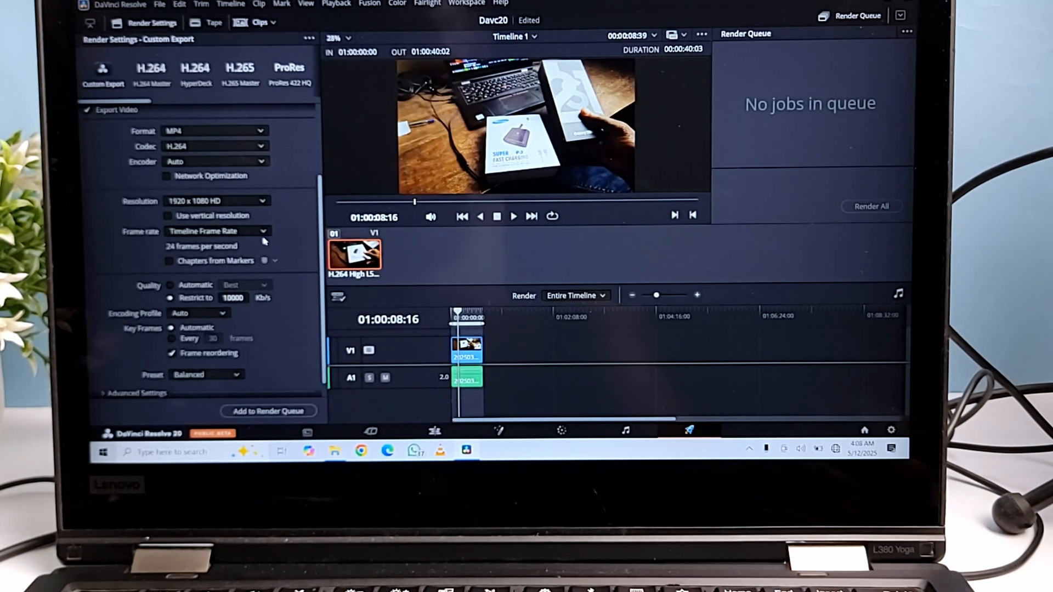
{"action": "left_click", "coordinate": [269, 411]}
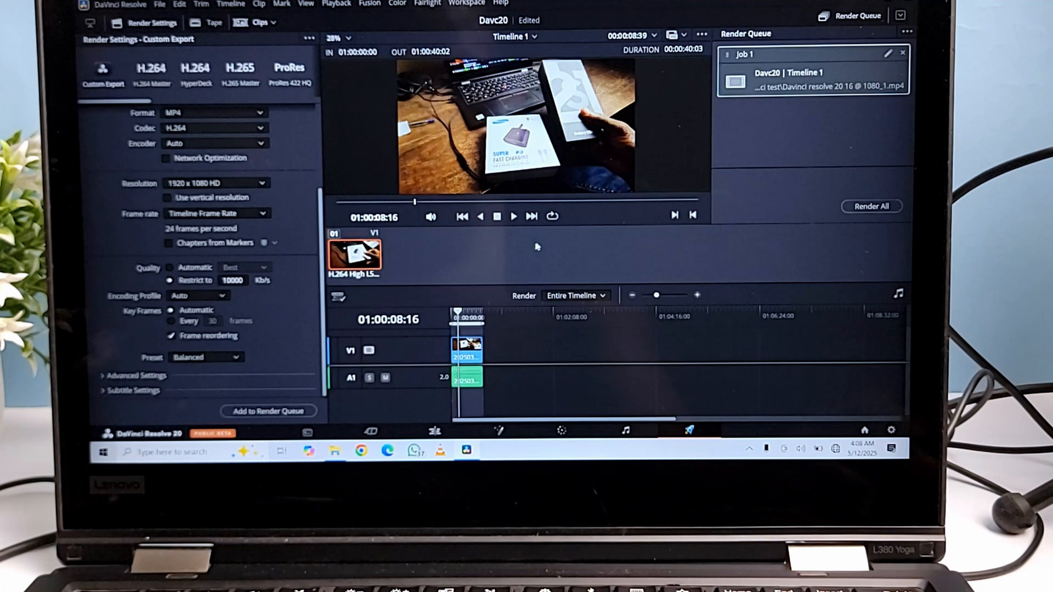
{"action": "mouse_move", "coordinate": [569, 236]}
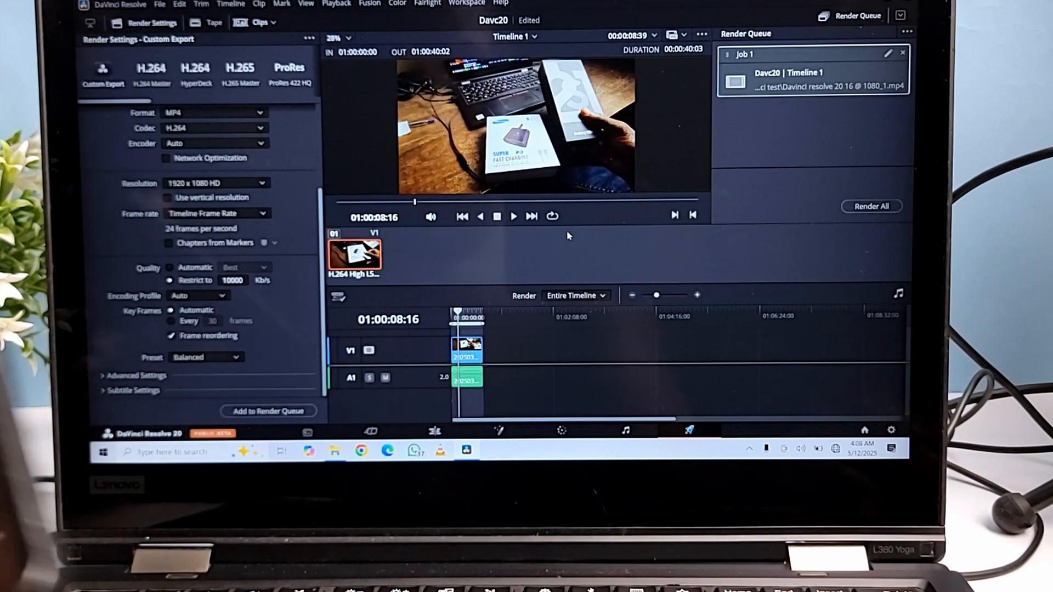